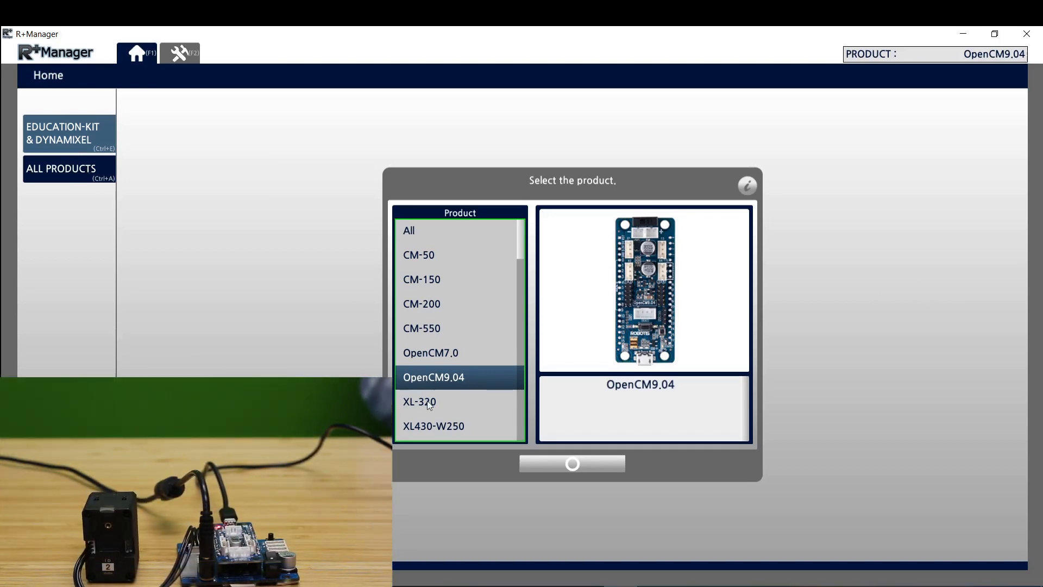
pyautogui.moveTo(533, 407)
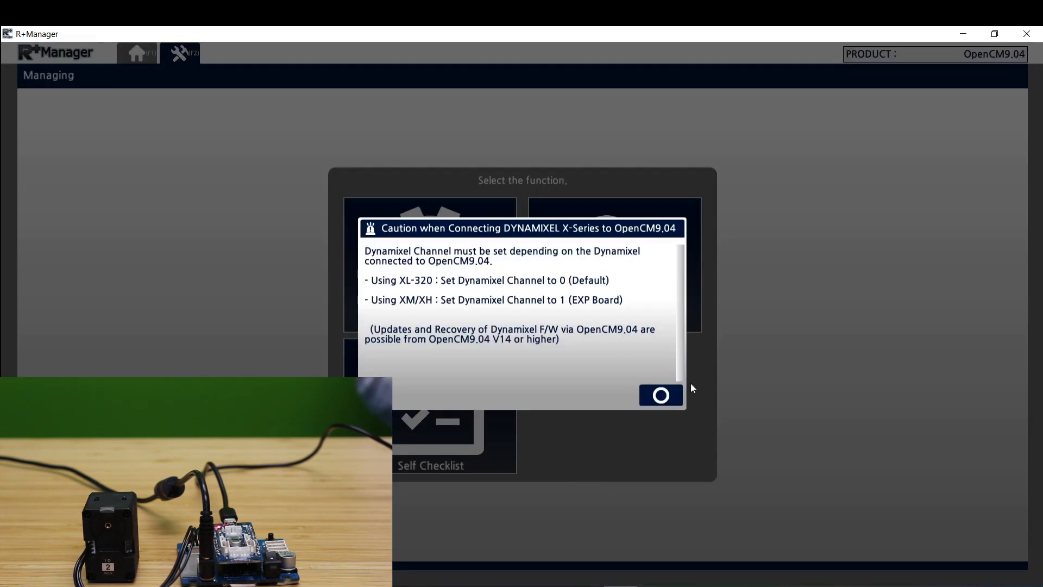
# Step: Dismiss the caution notice and search for the OpenCM9.04 on ROBOTIS Virtual COM Port COM12
pyautogui.click(660, 394)
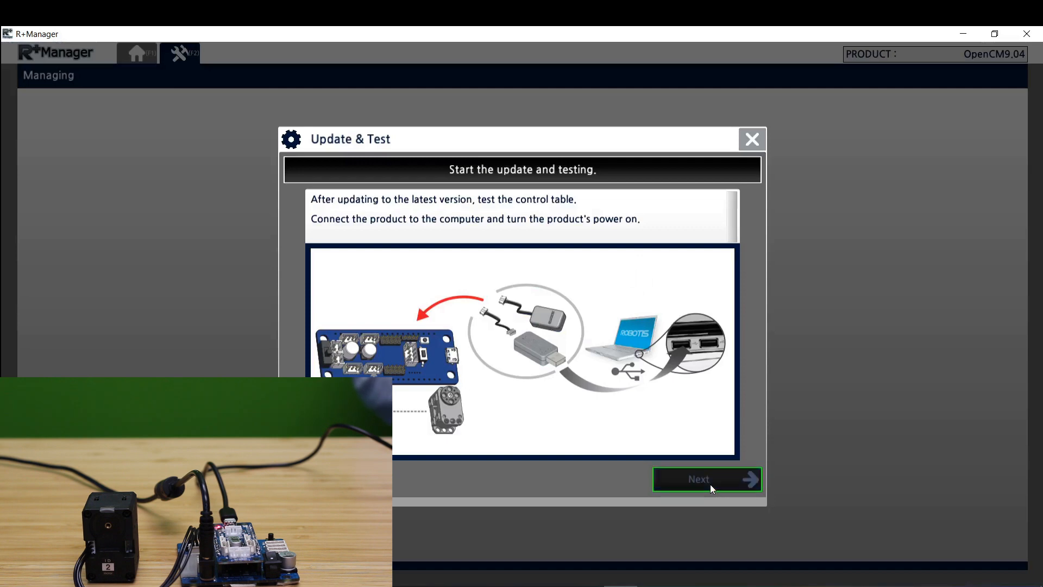
pyautogui.click(698, 479)
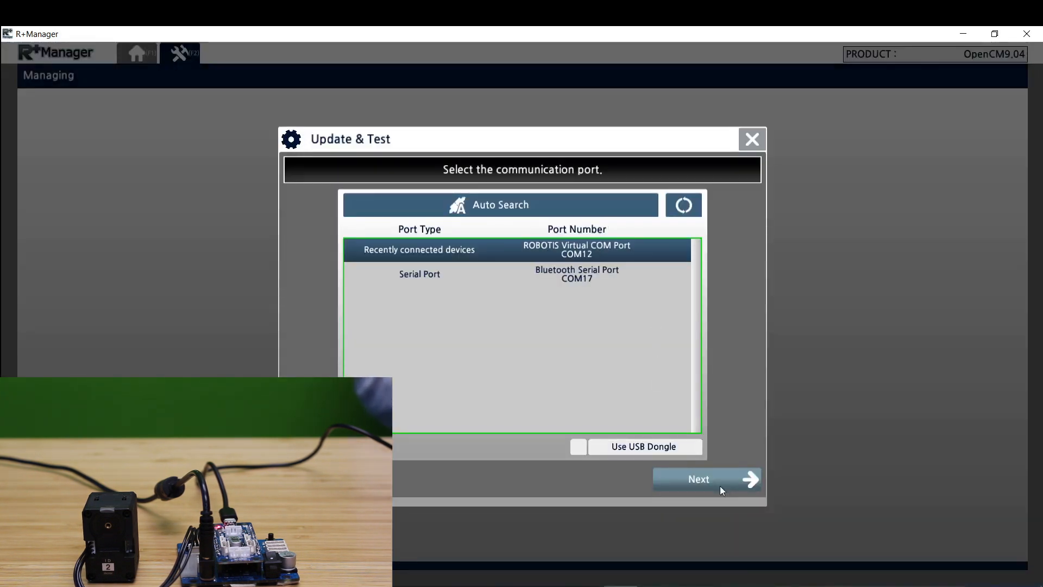
pyautogui.click(698, 480)
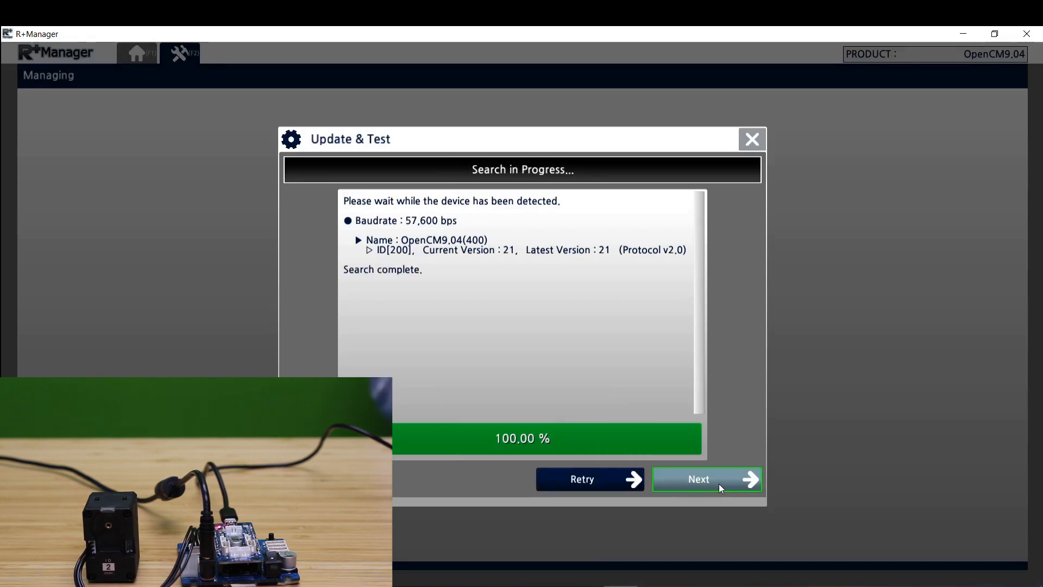
# Step: In the control table, save Dynamixel Channel as EXP Board (XH/XM), value 1, then close it
pyautogui.click(706, 480)
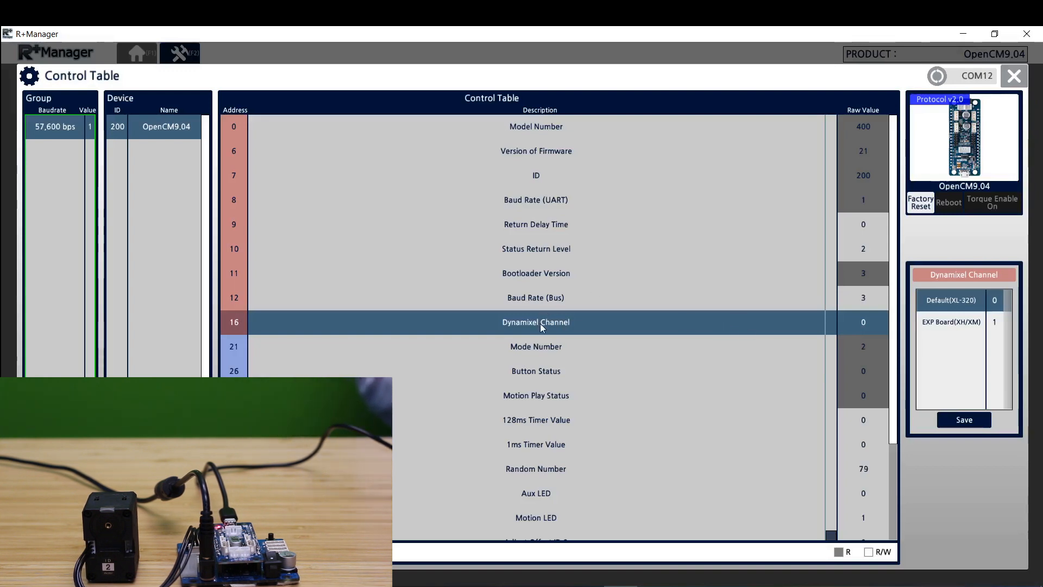
pyautogui.moveTo(912, 336)
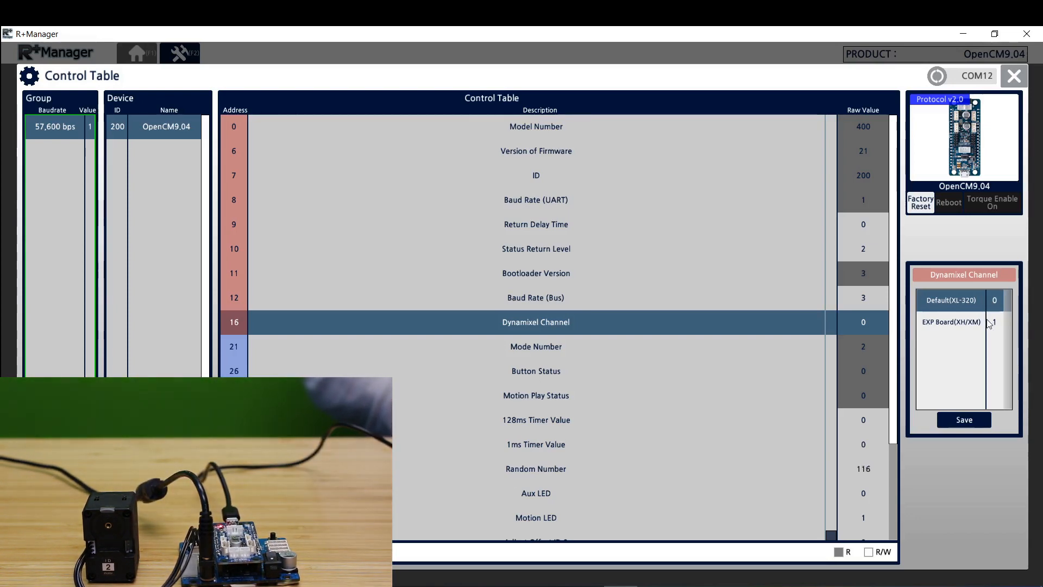
pyautogui.click(952, 321)
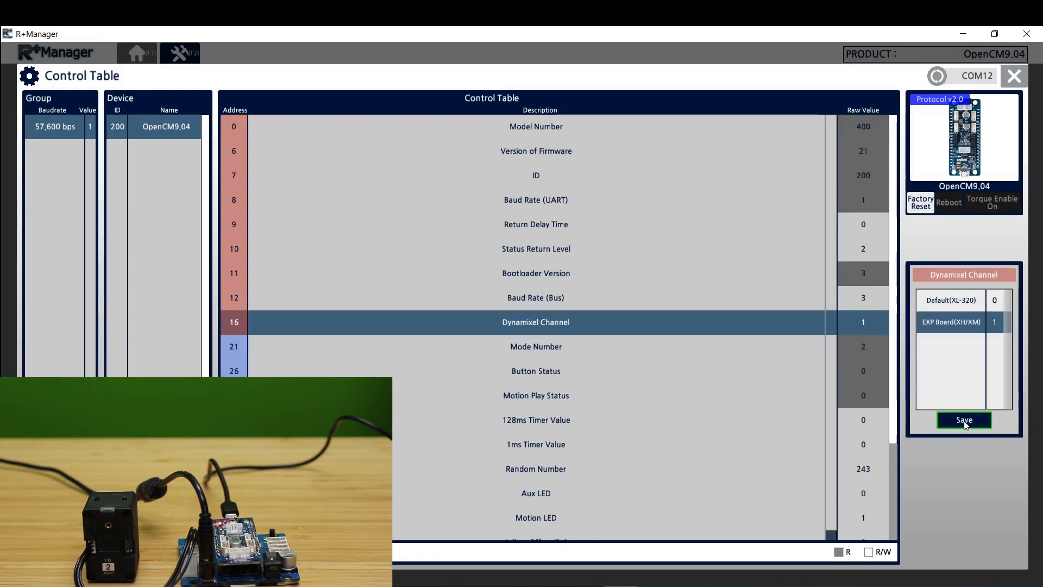
pyautogui.click(964, 420)
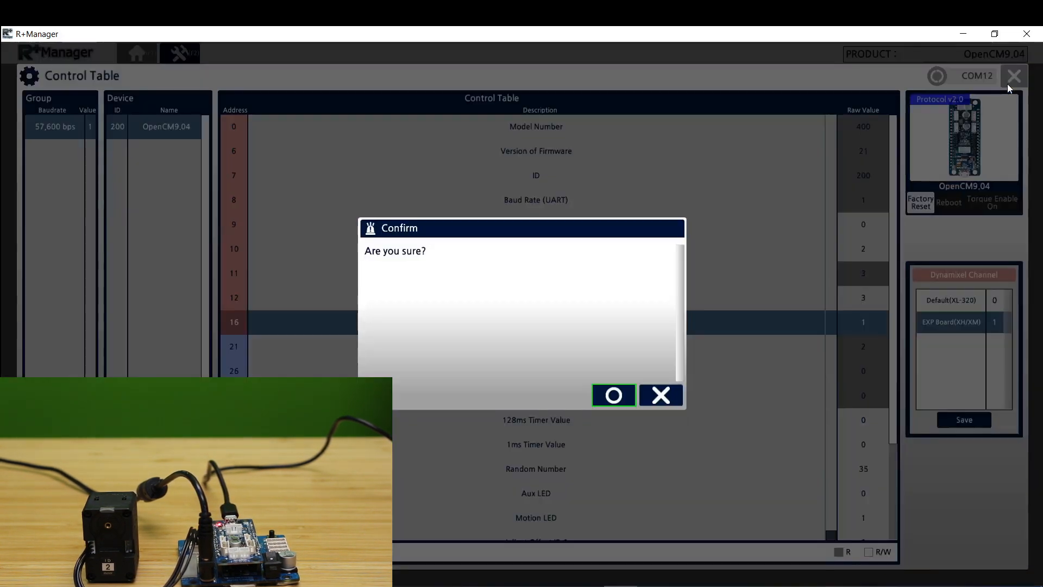
pyautogui.click(612, 396)
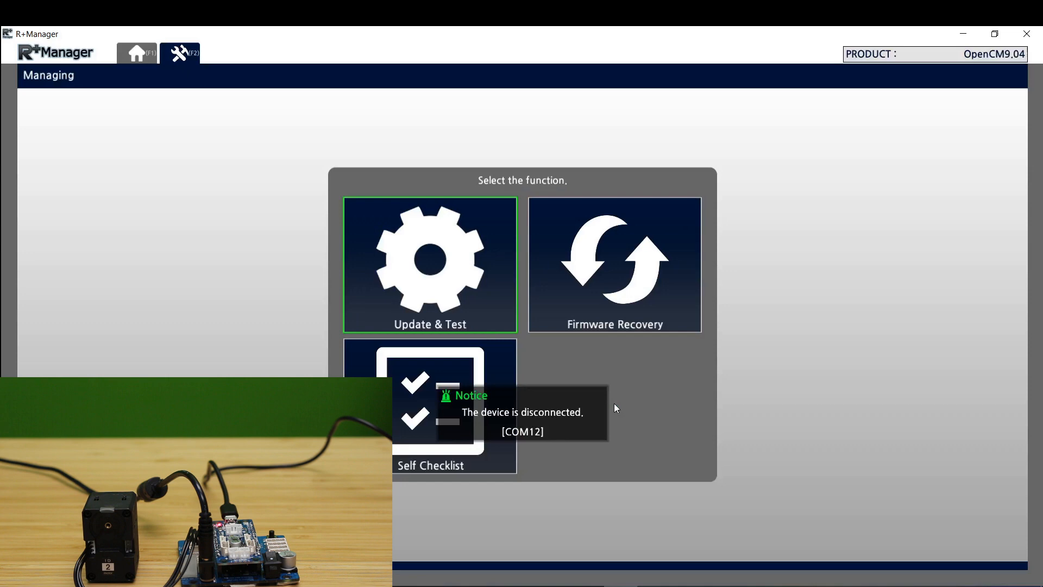
# Step: From Home, select XL430-W250 as the product and dismiss the channel caution notice
pyautogui.click(137, 53)
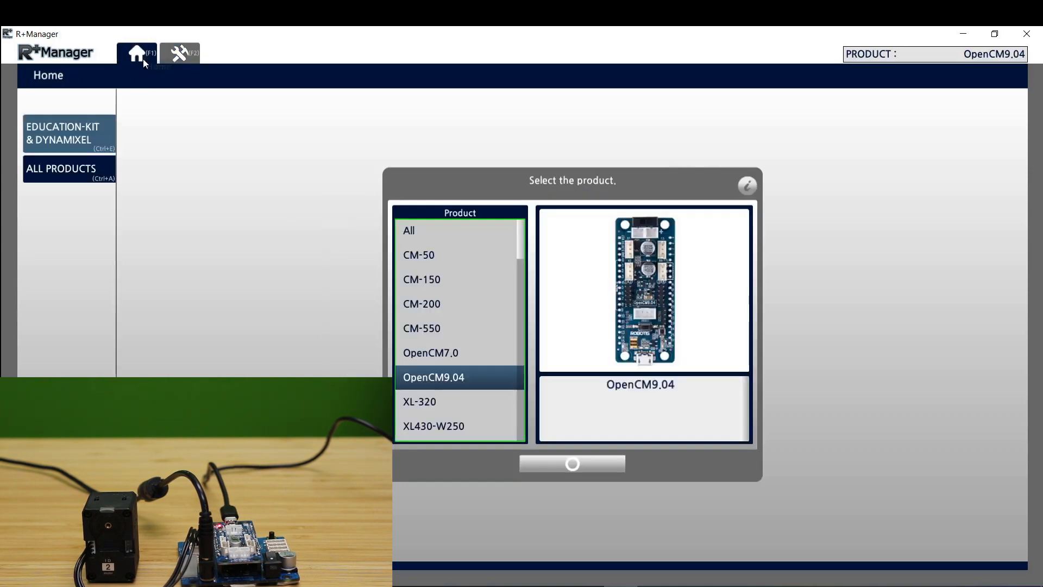
pyautogui.moveTo(438, 439)
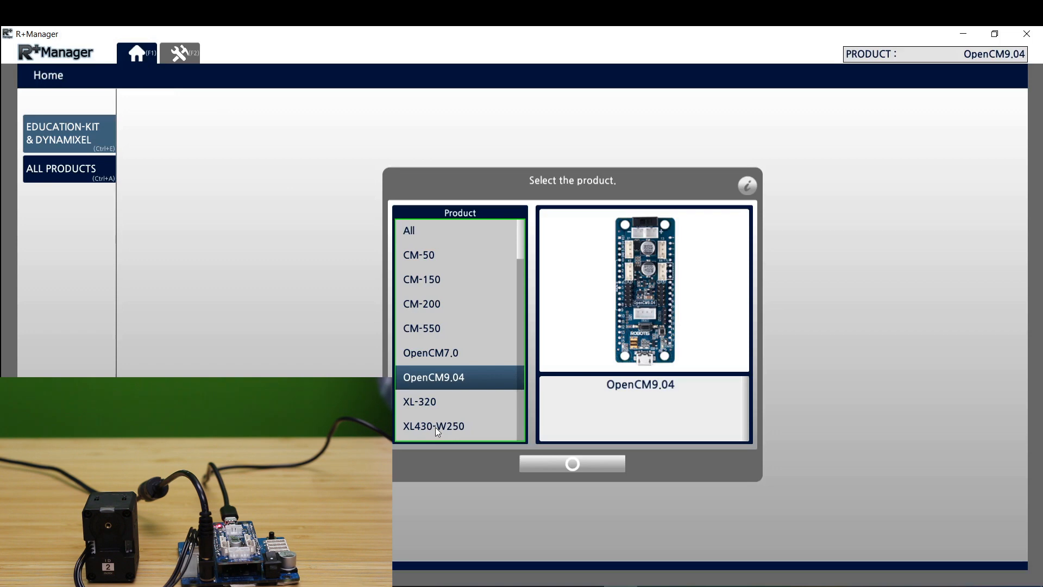
pyautogui.moveTo(445, 428)
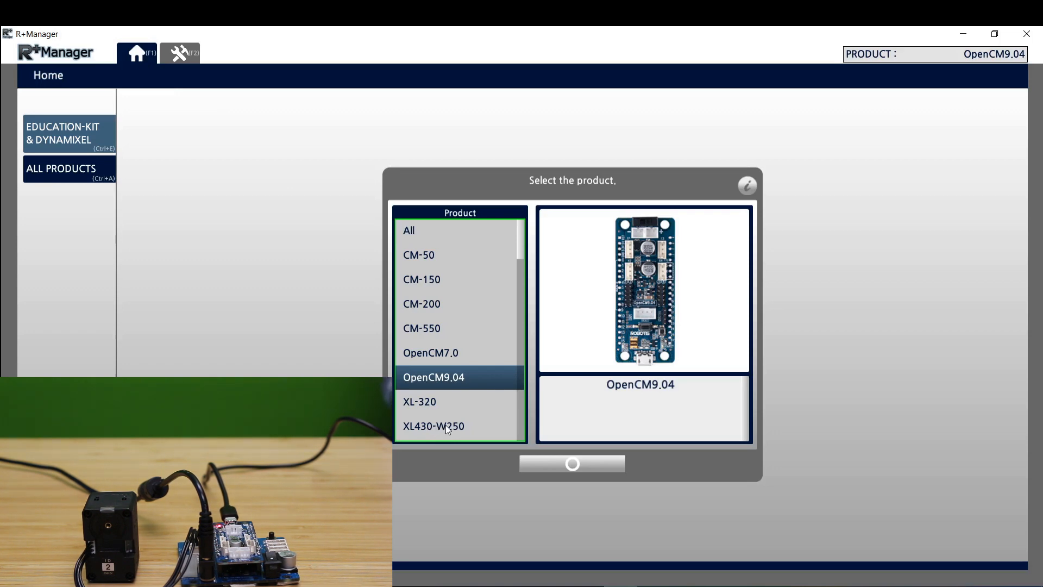
pyautogui.click(434, 426)
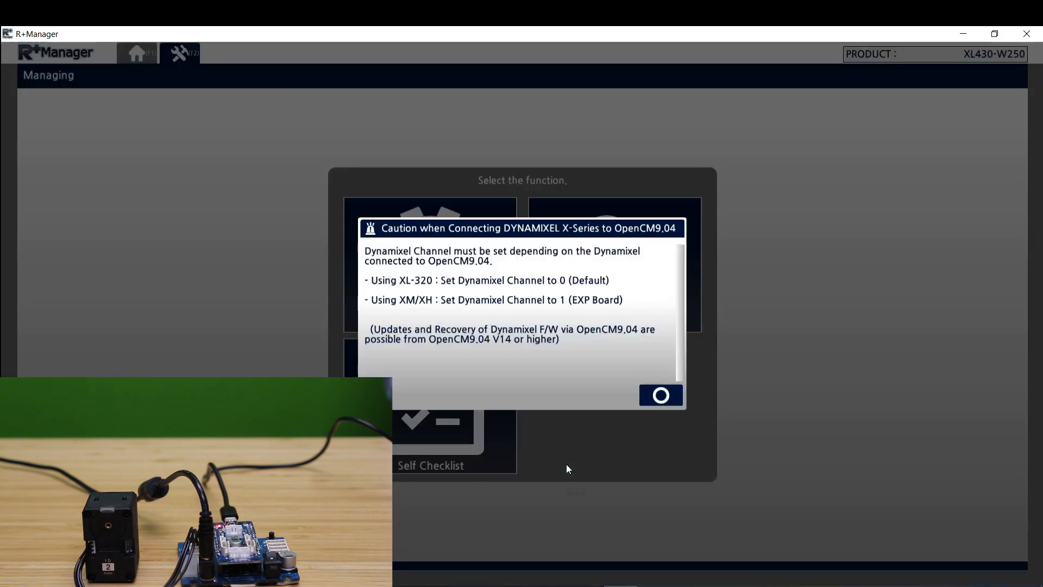
pyautogui.click(659, 394)
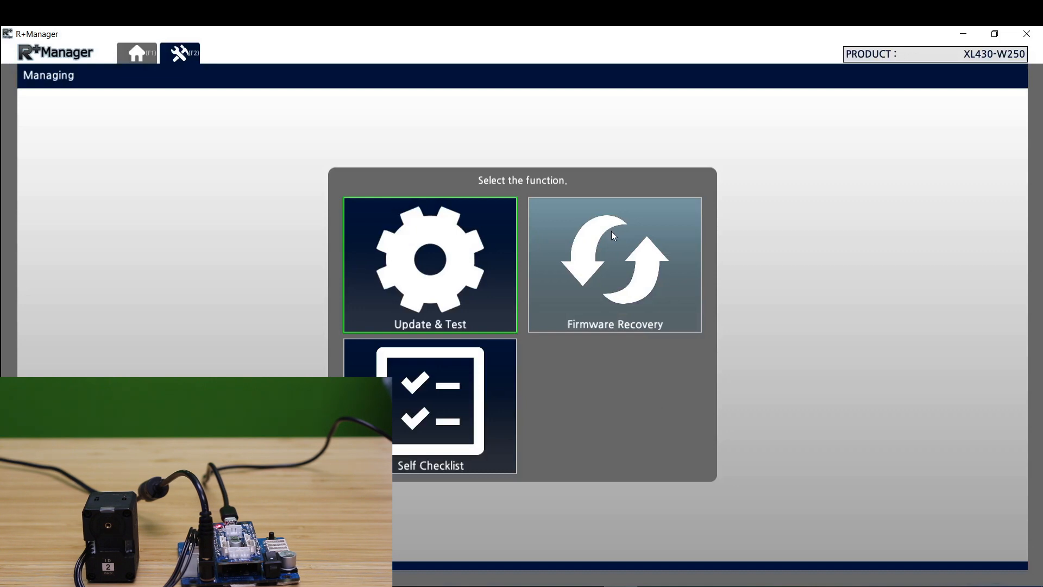
# Step: Run Firmware Recovery for the XL430-W250 over COM12 up to the power-cycle prompt
pyautogui.click(613, 265)
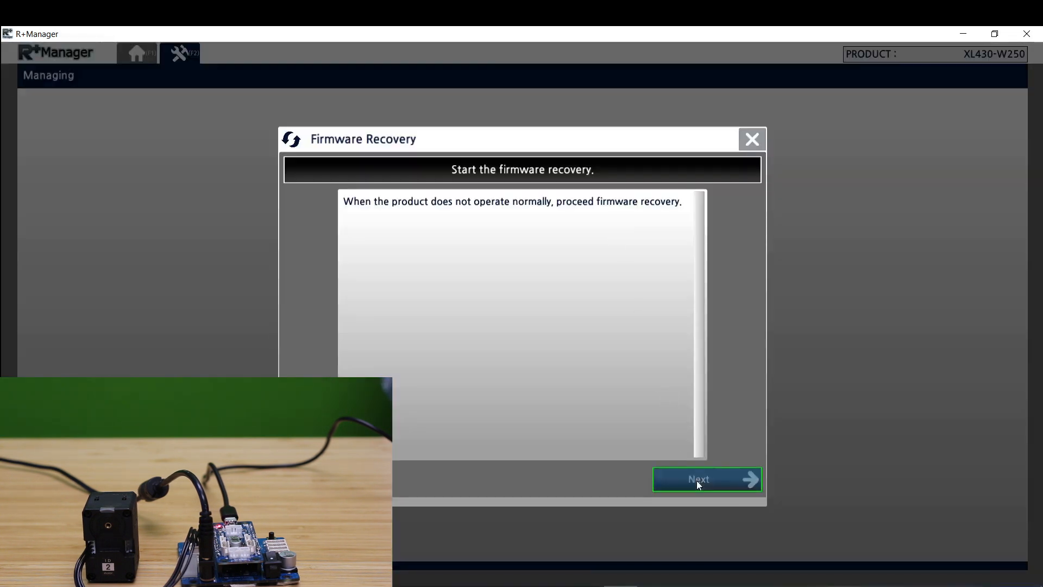
pyautogui.click(706, 479)
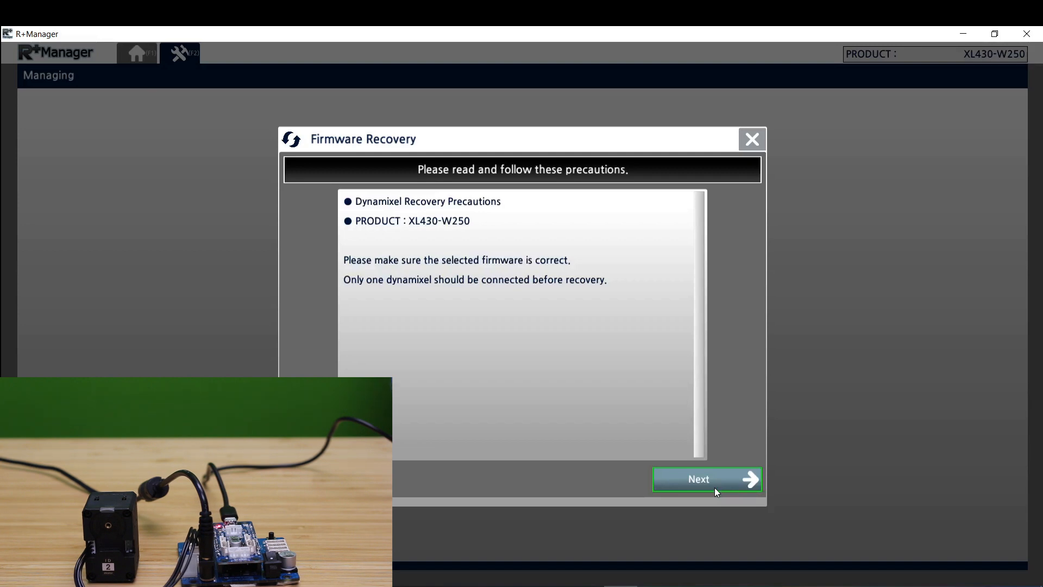
pyautogui.click(706, 479)
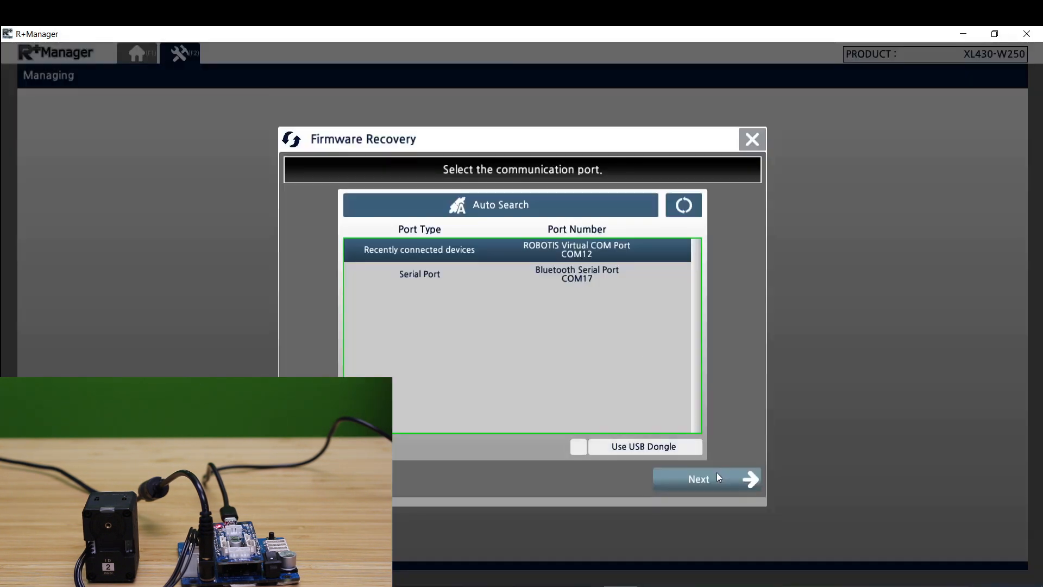
pyautogui.click(698, 478)
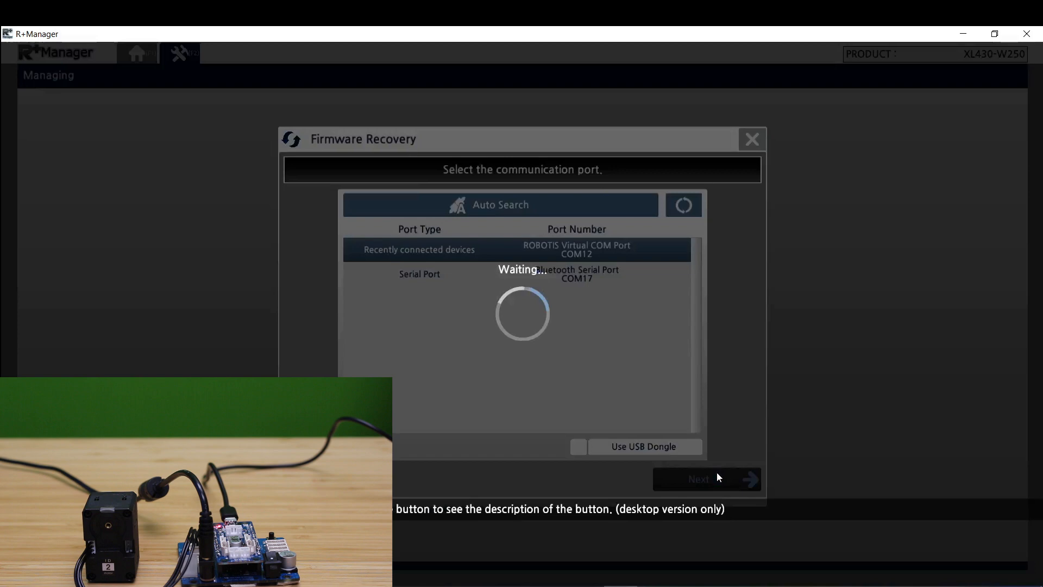
pyautogui.click(707, 479)
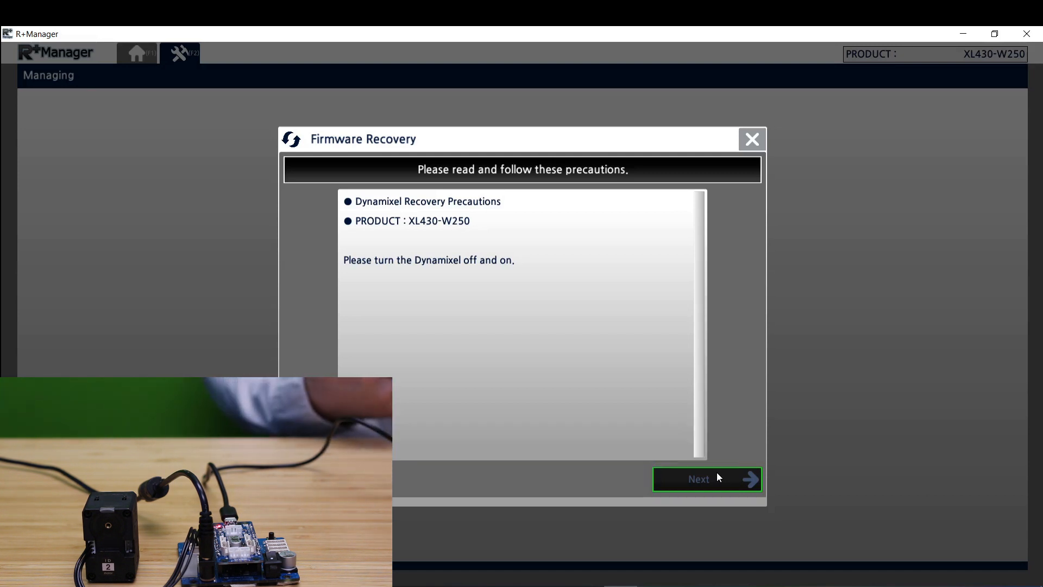
# Step: After power-cycling, review the bootloader info and start installing firmware version 44
pyautogui.click(706, 479)
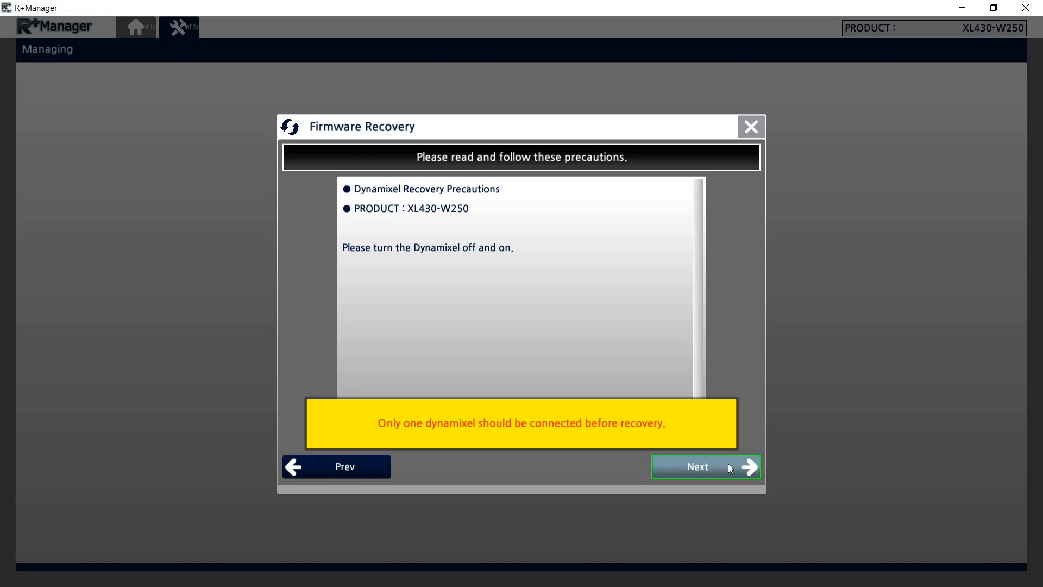
pyautogui.click(705, 466)
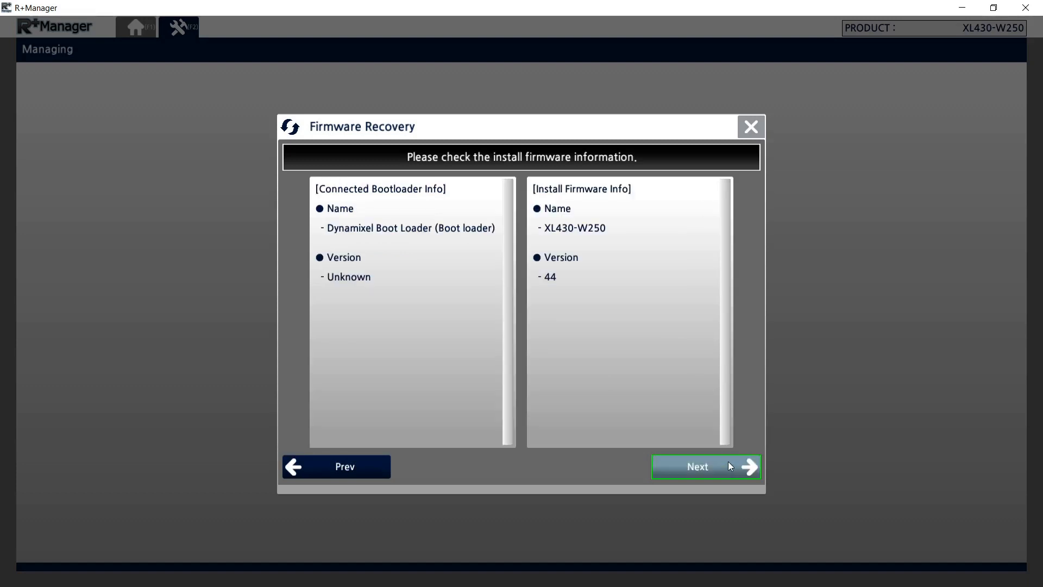
pyautogui.click(699, 466)
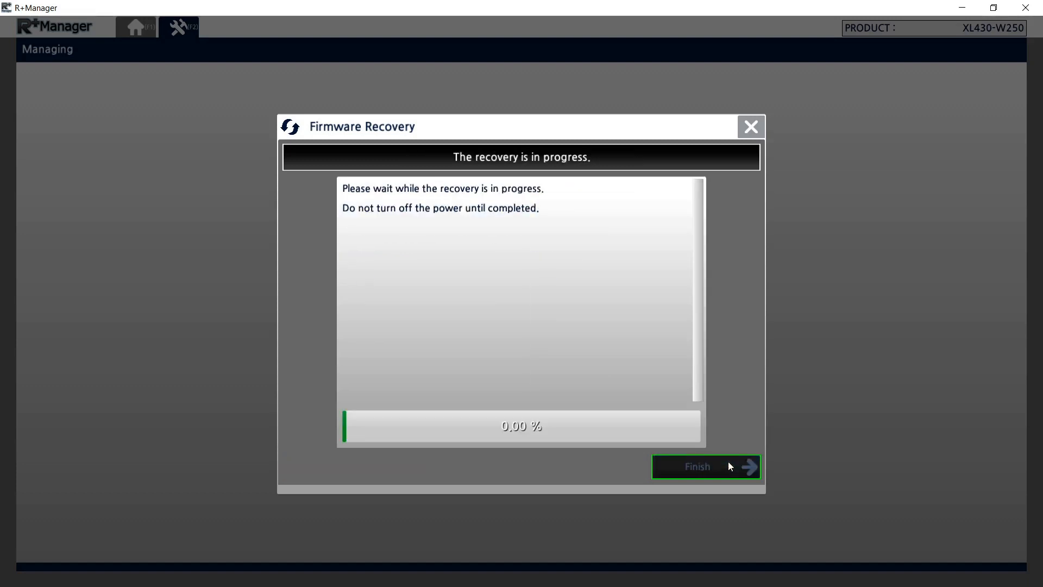